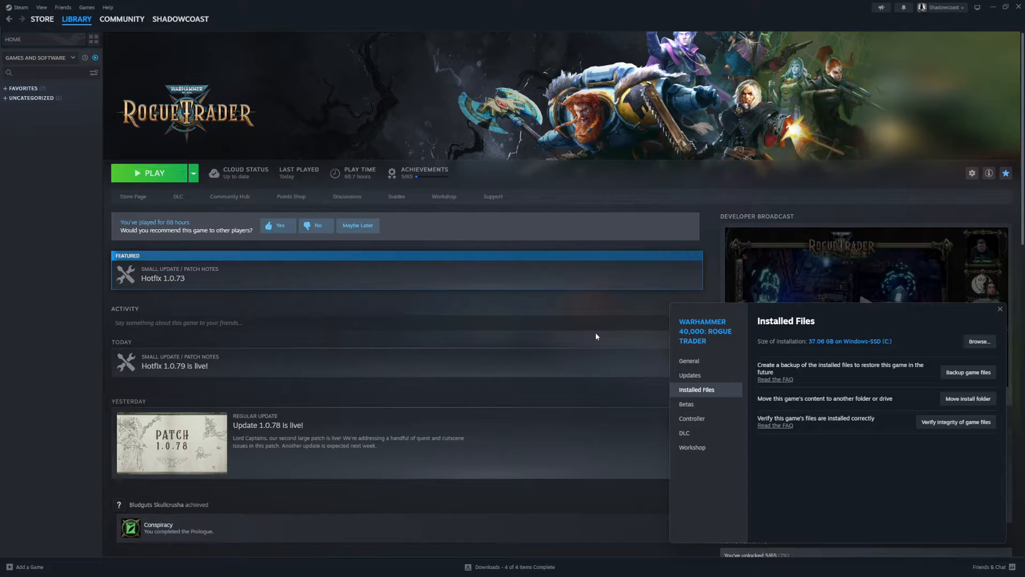
pyautogui.moveTo(196, 128)
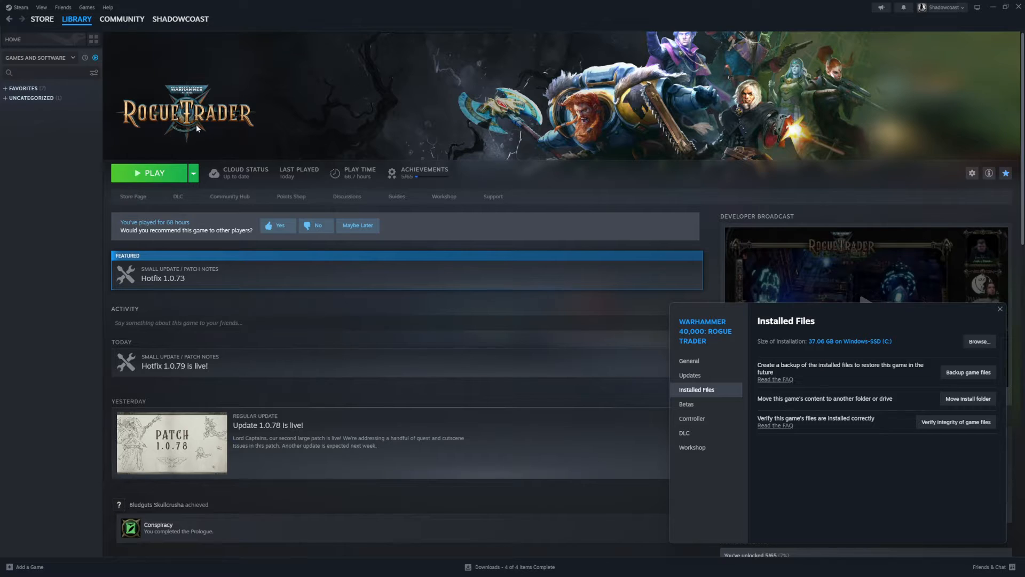
# From Rogue Trader's Properties, Installed Files page, verify the integrity of the game files.
pyautogui.click(972, 173)
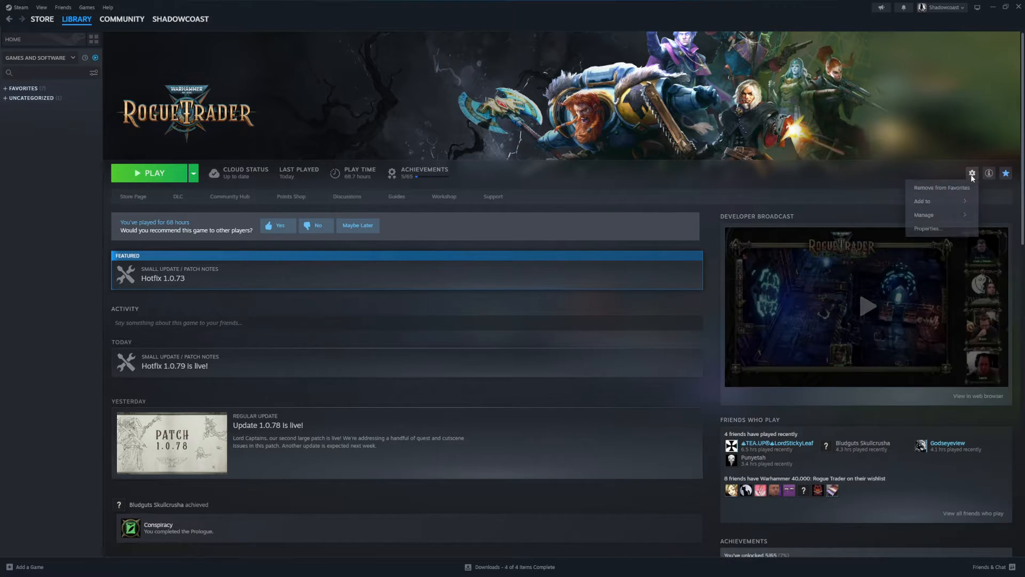
pyautogui.click(927, 228)
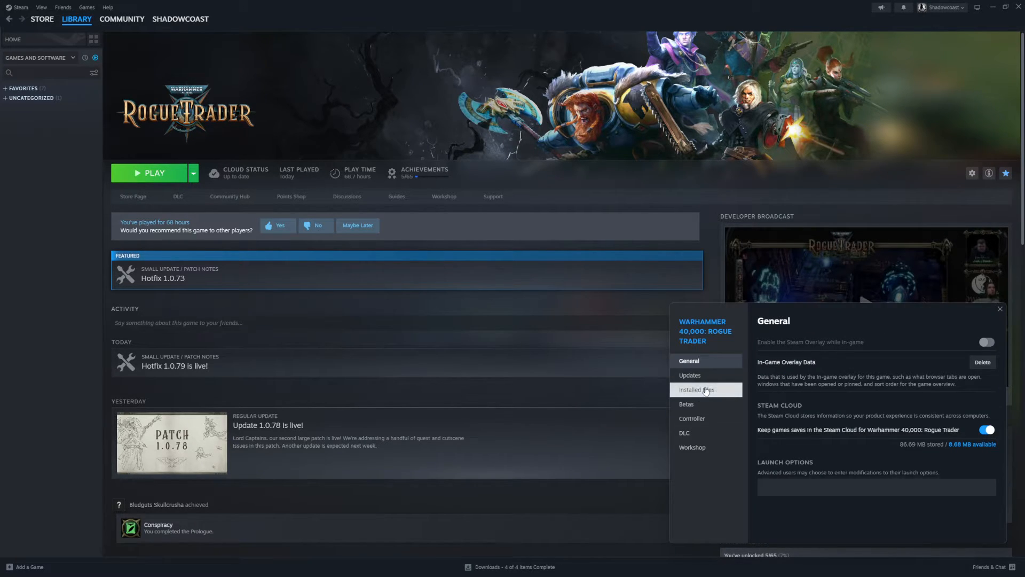
pyautogui.click(697, 389)
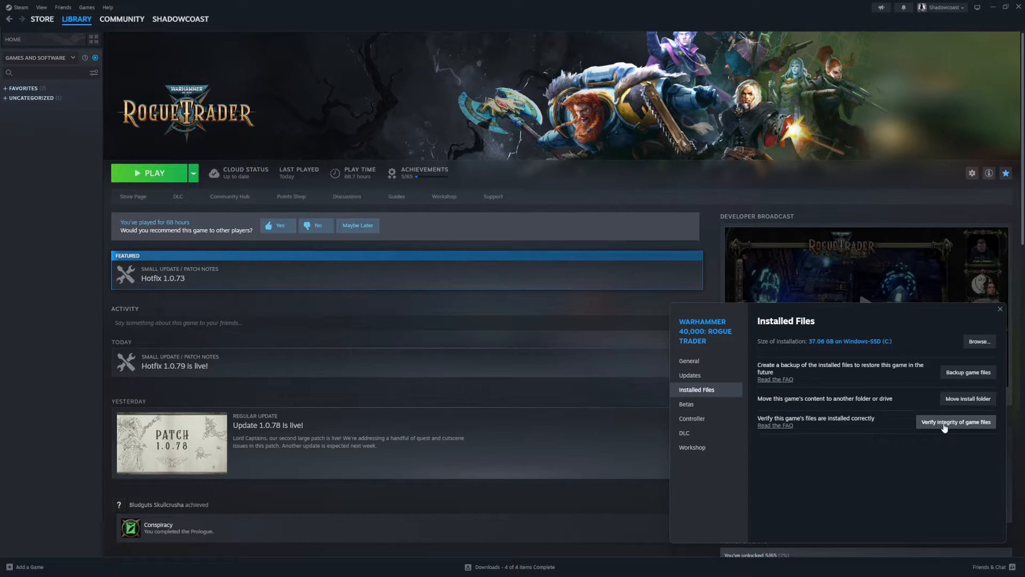
pyautogui.click(956, 422)
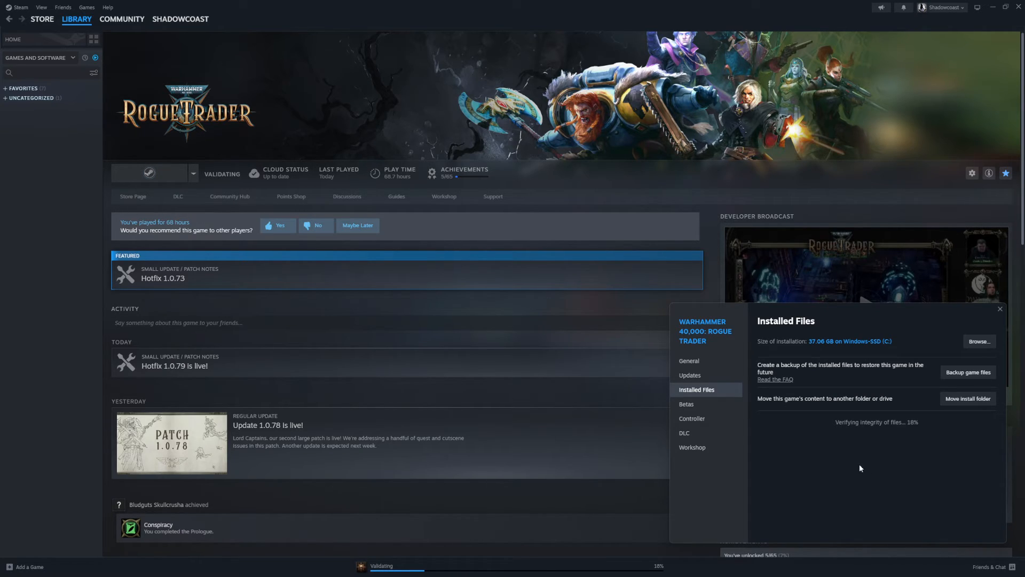
pyautogui.moveTo(888, 480)
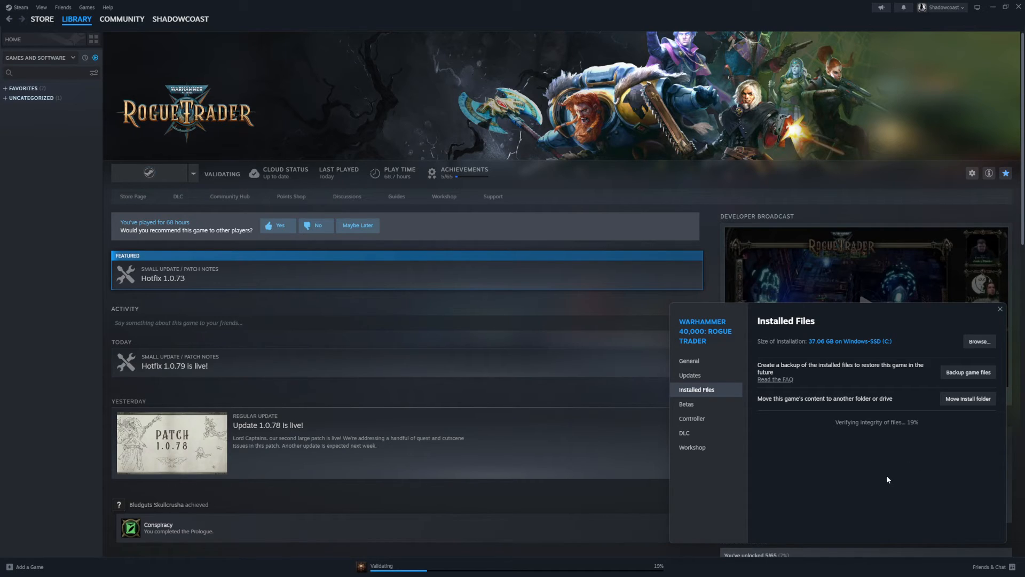